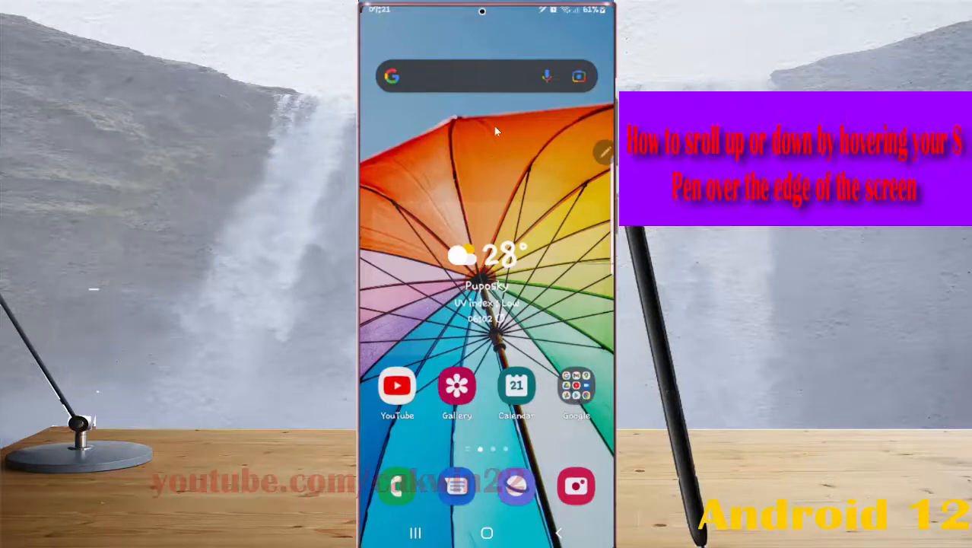
mouse_move(438, 12)
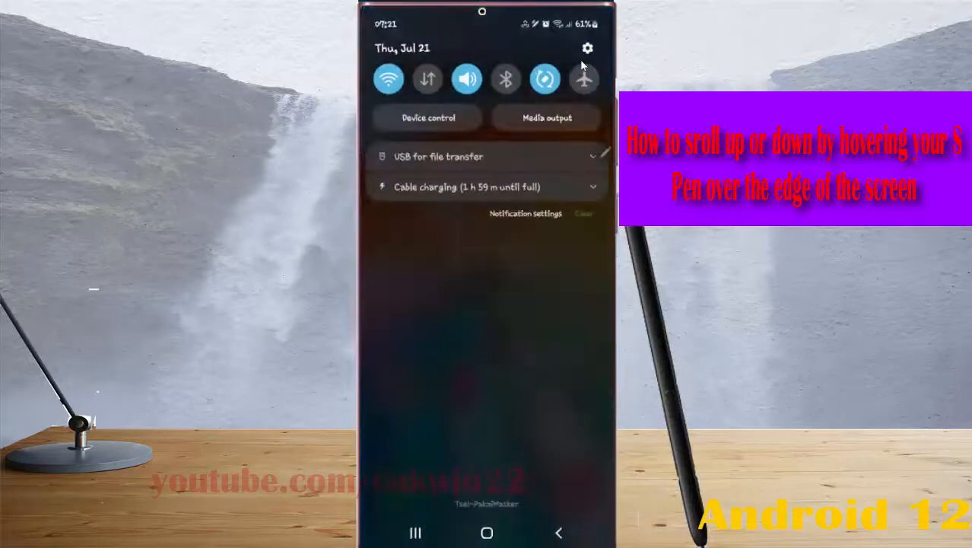
Step: Open Android Settings from the notification panel gear icon
click(588, 47)
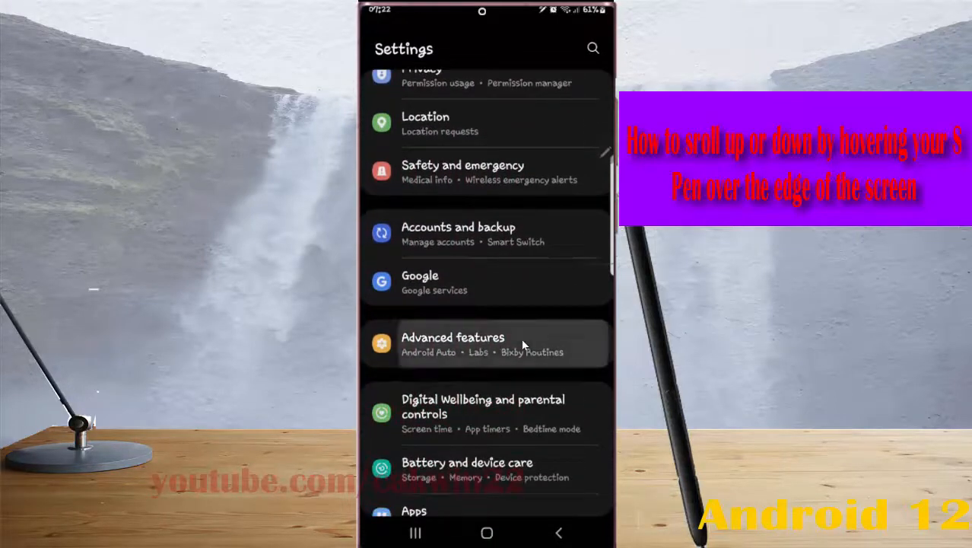
Step: Go to Advanced features > S Pen and toggle Air view off and back on
click(453, 344)
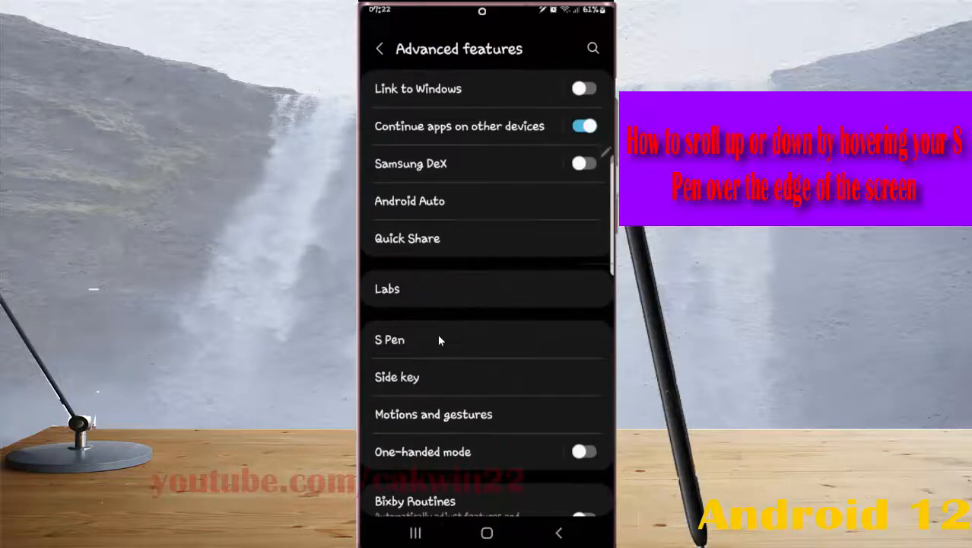
click(390, 339)
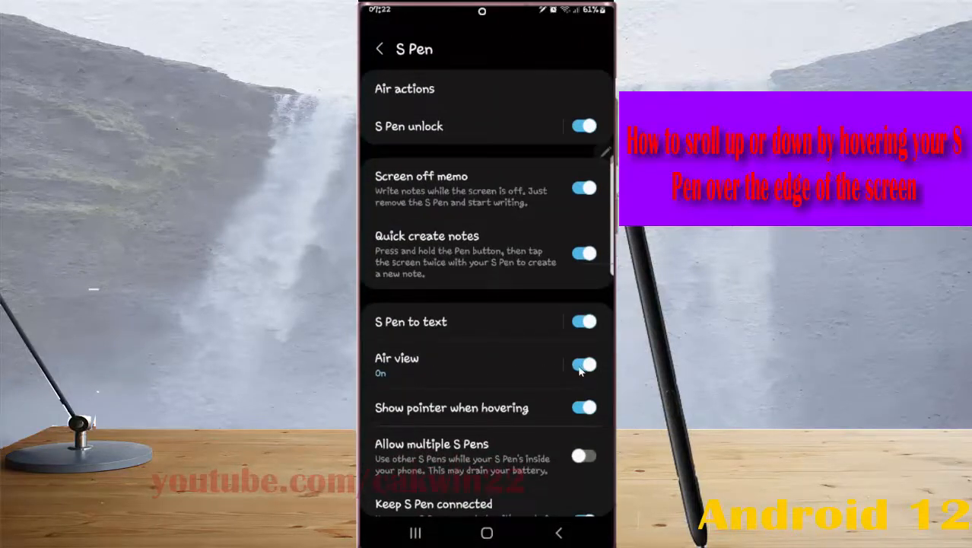
click(585, 365)
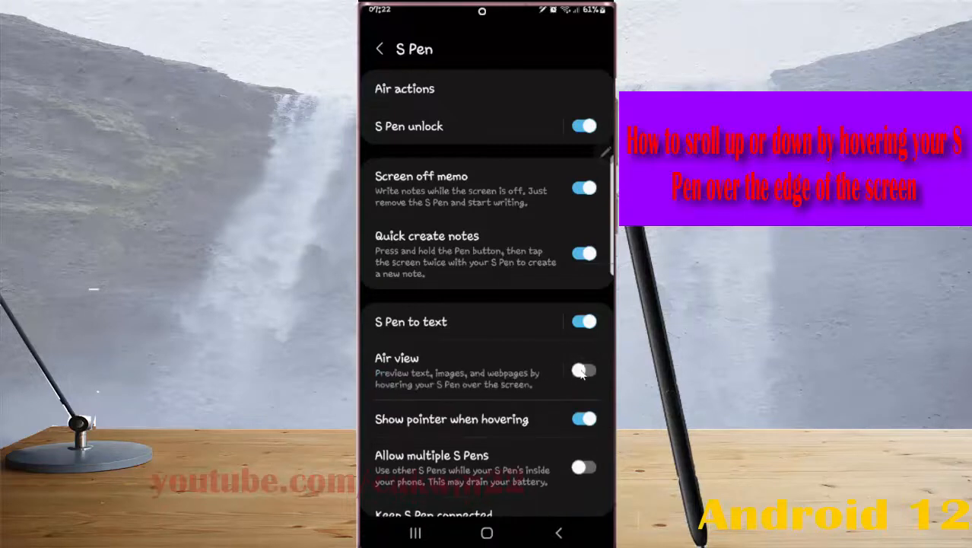
click(585, 371)
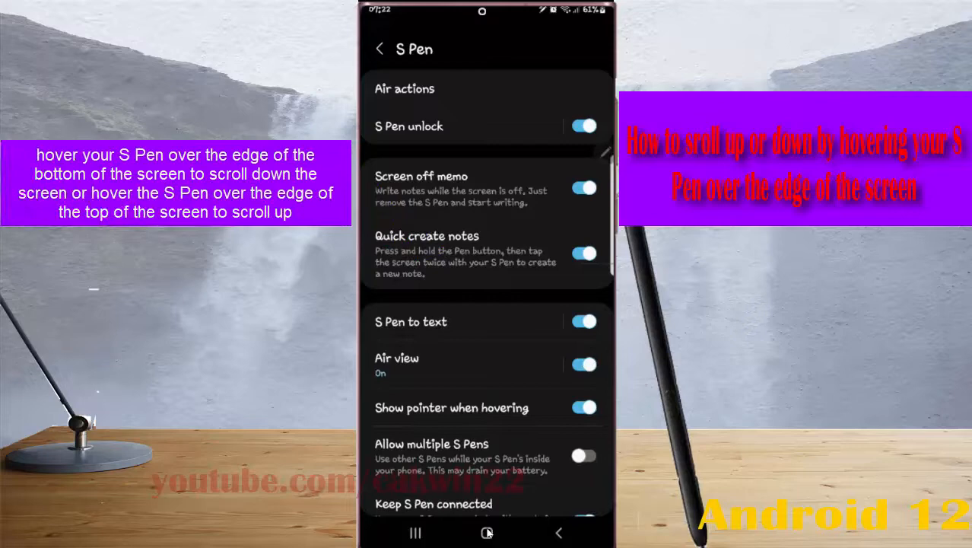
Step: Return home, launch Gallery and open the Downloads album
click(487, 533)
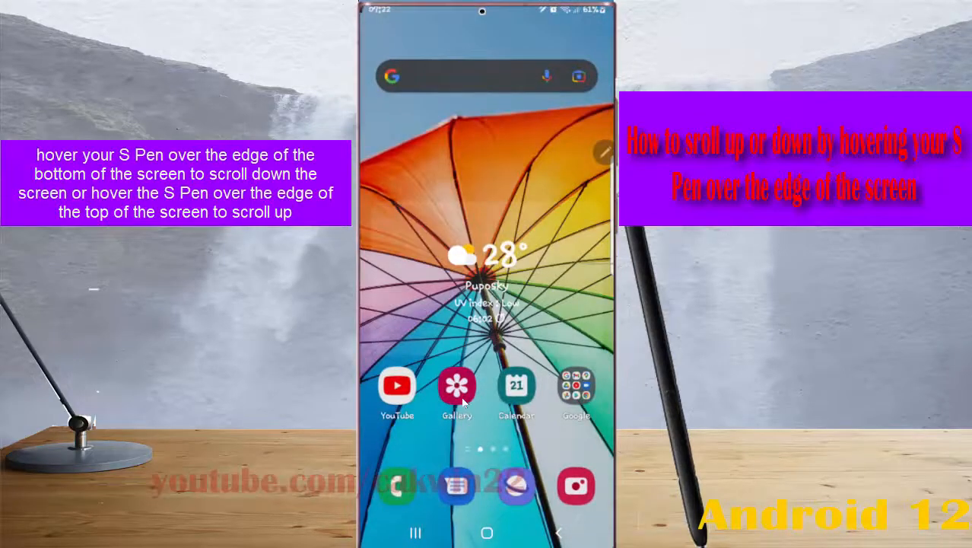
click(456, 383)
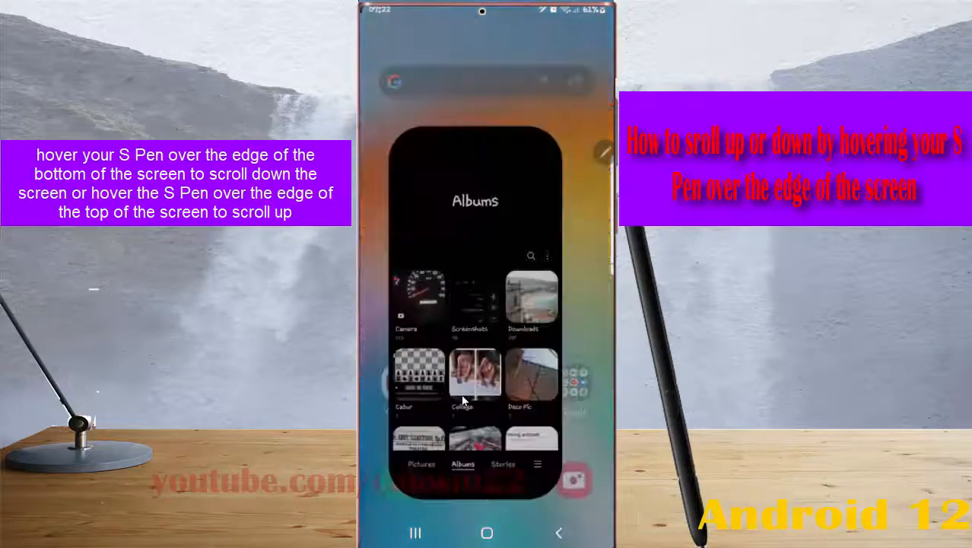
click(532, 297)
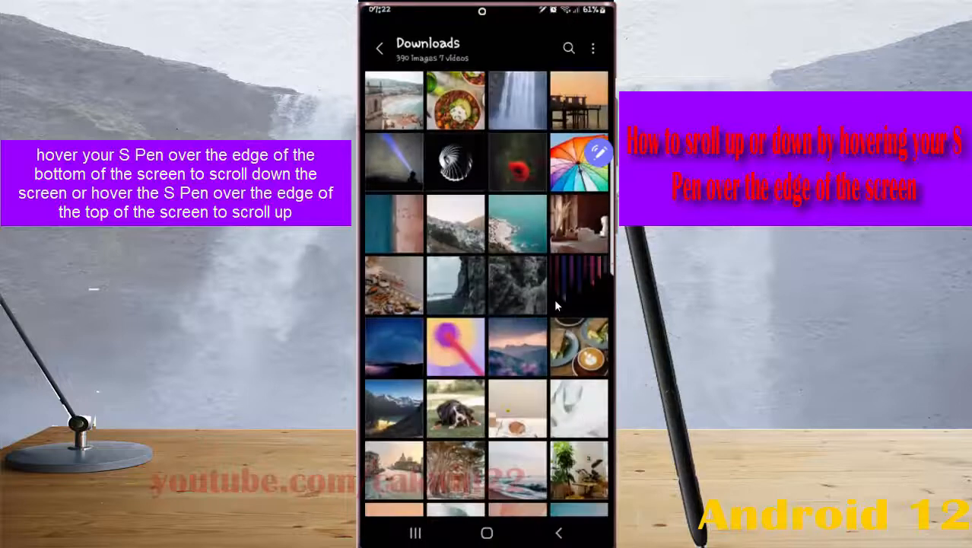
mouse_move(545, 322)
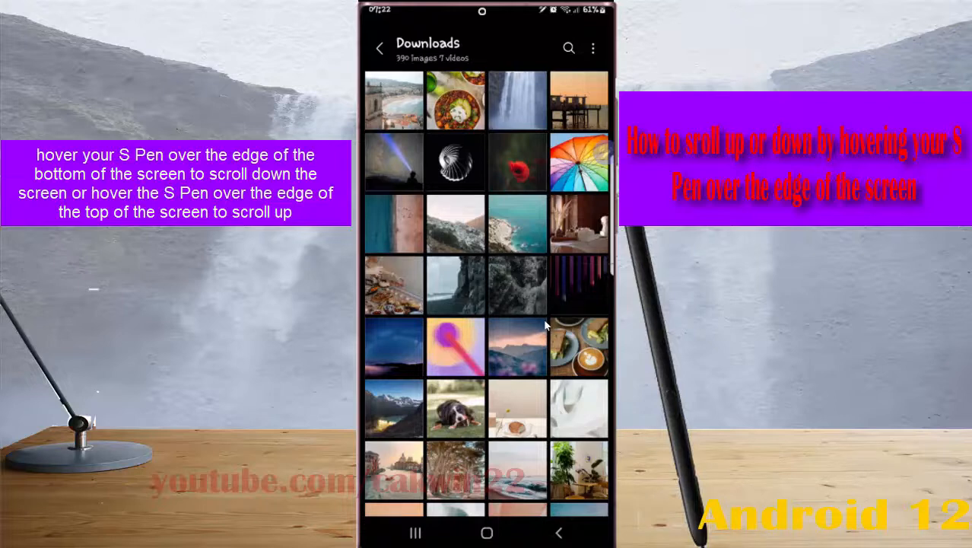
Step: Hover-scroll the Downloads photo grid down through its rows with the S Pen
scroll(down, 3)
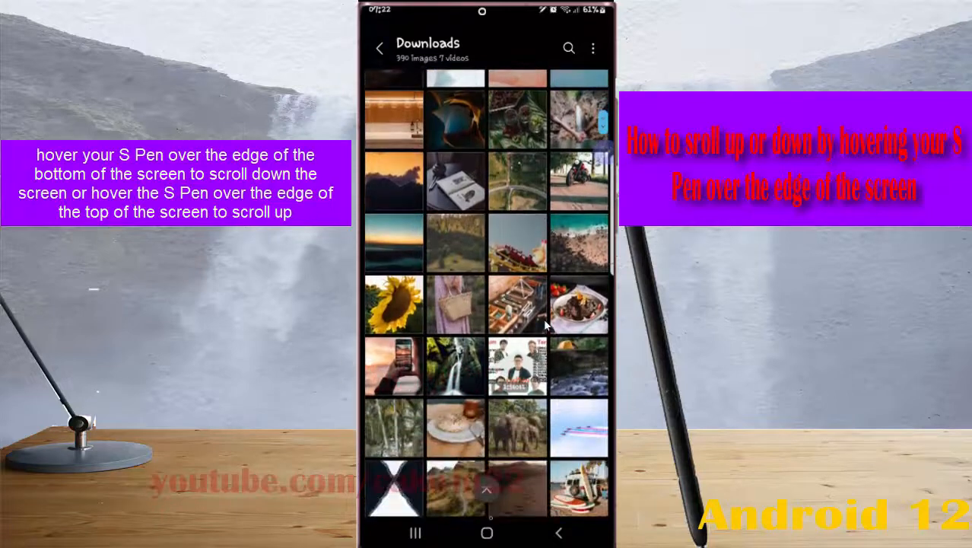
scroll(down, 3)
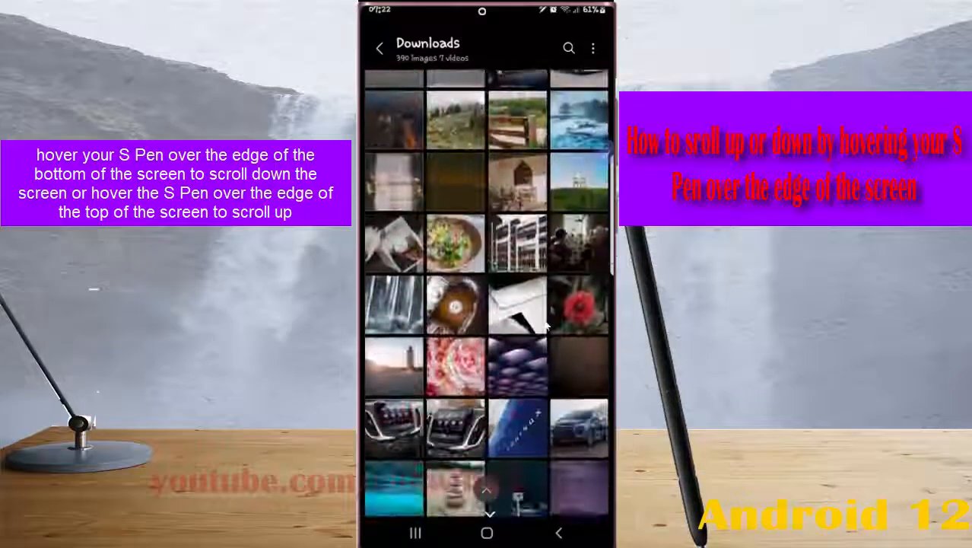
scroll(down, 3)
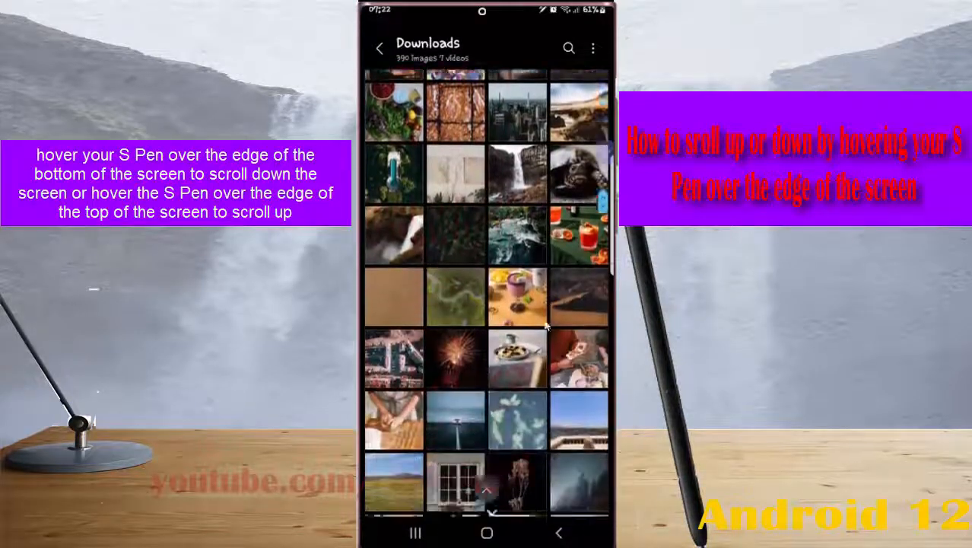
scroll(down, 3)
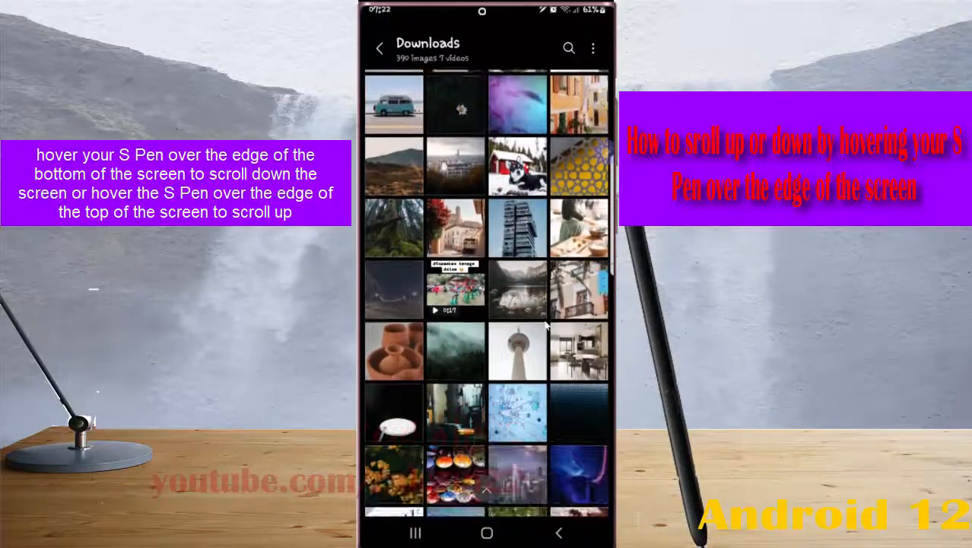
scroll(down, 3)
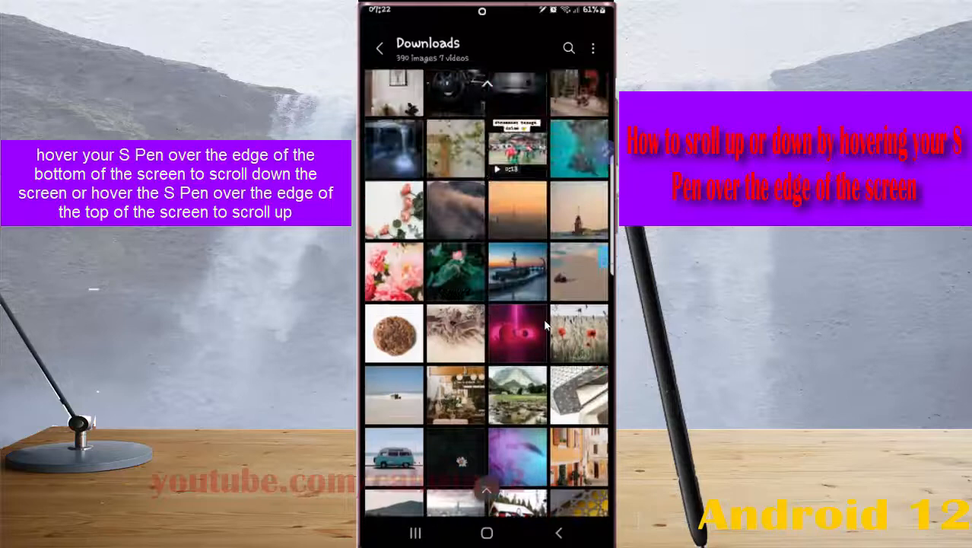
scroll(down, 3)
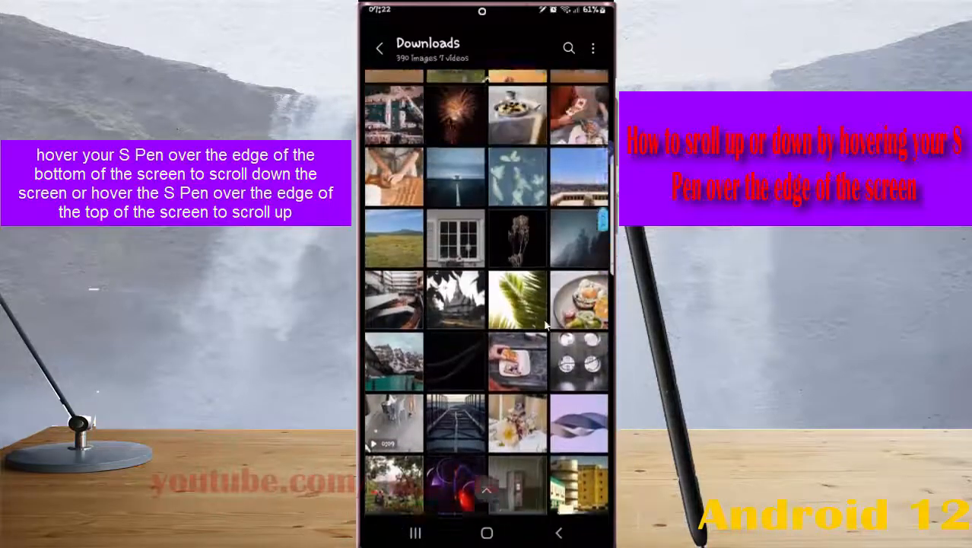
scroll(down, 3)
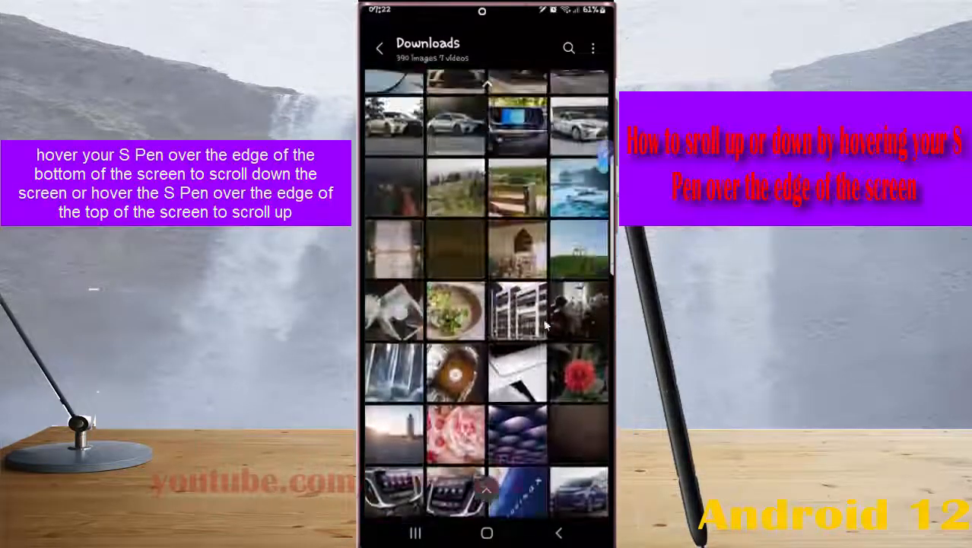
scroll(down, 3)
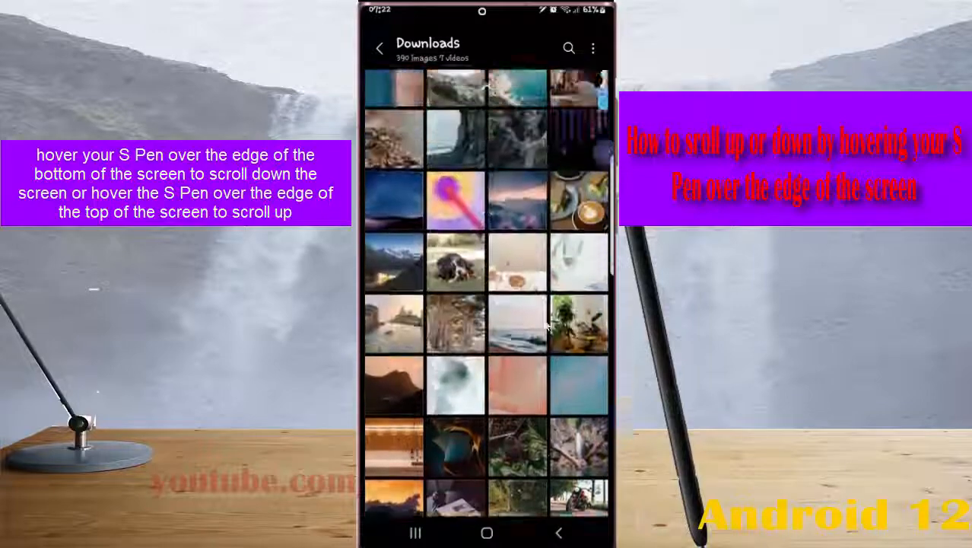